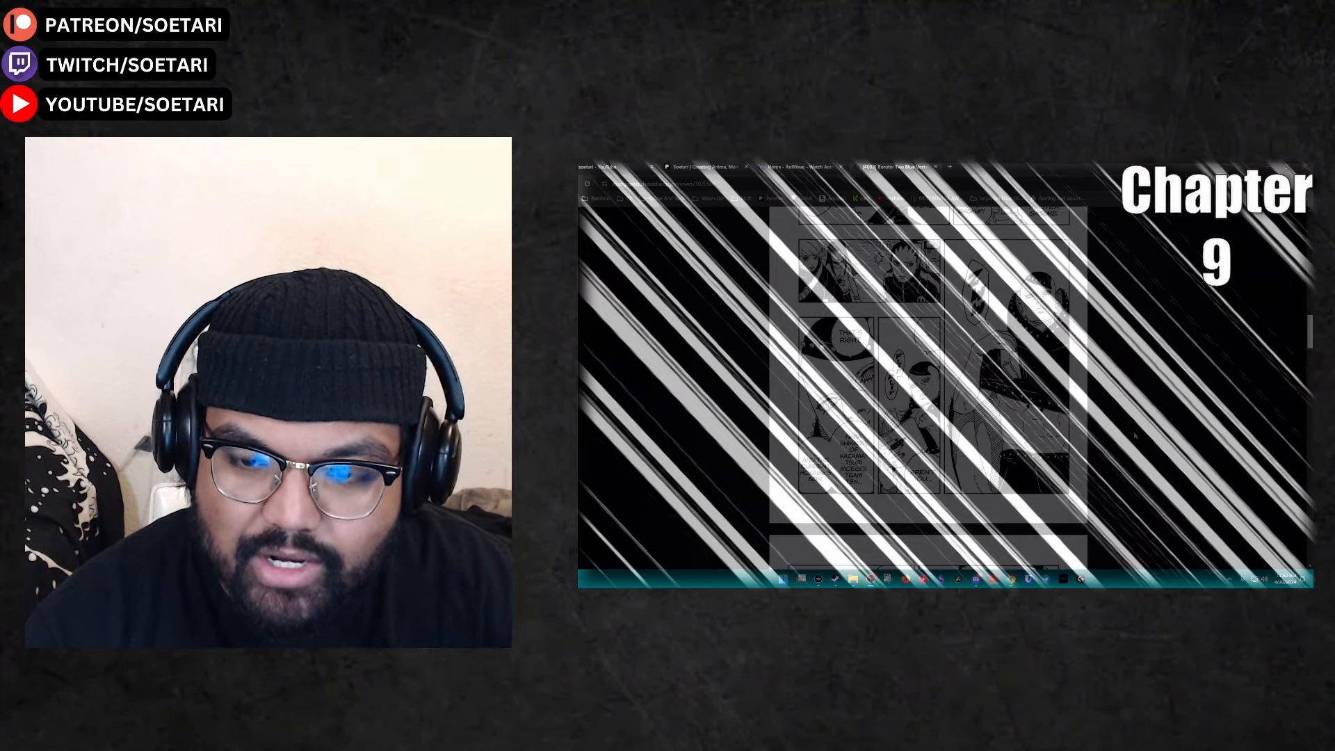
scroll("down", 3)
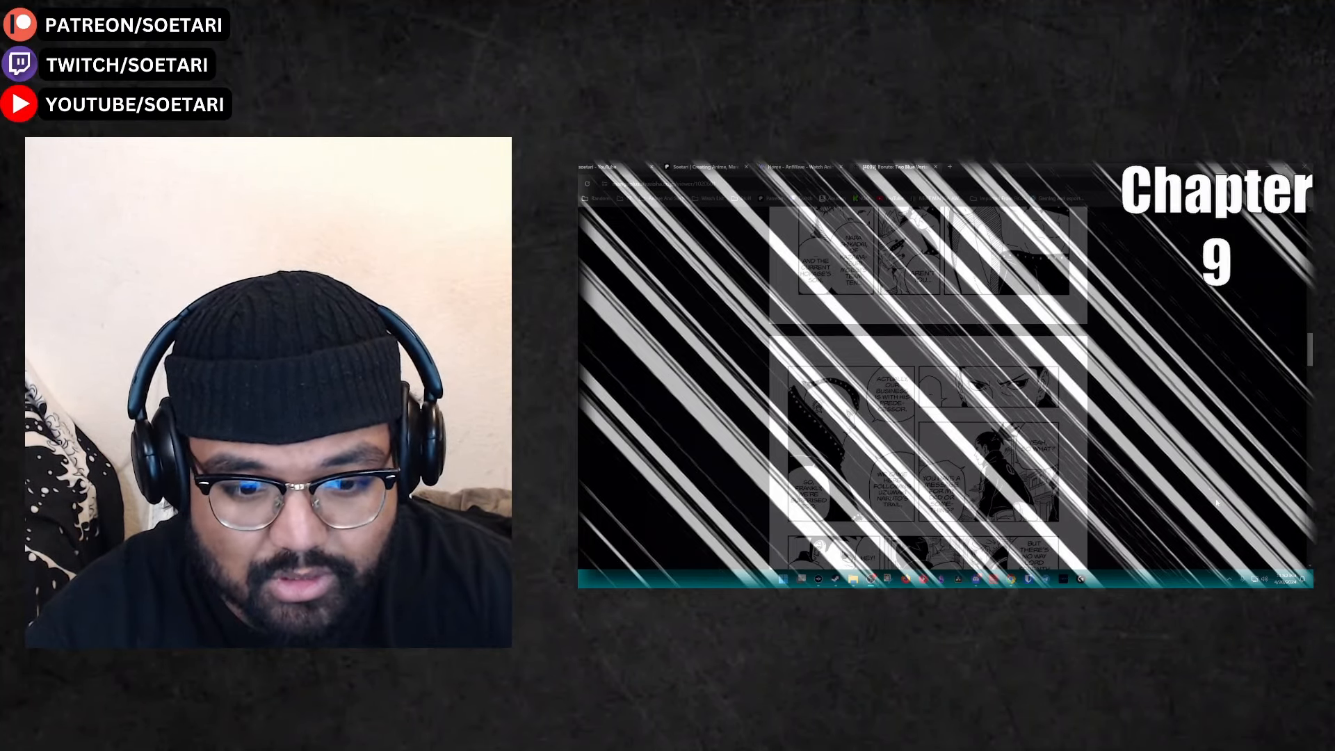
scroll("down", 3)
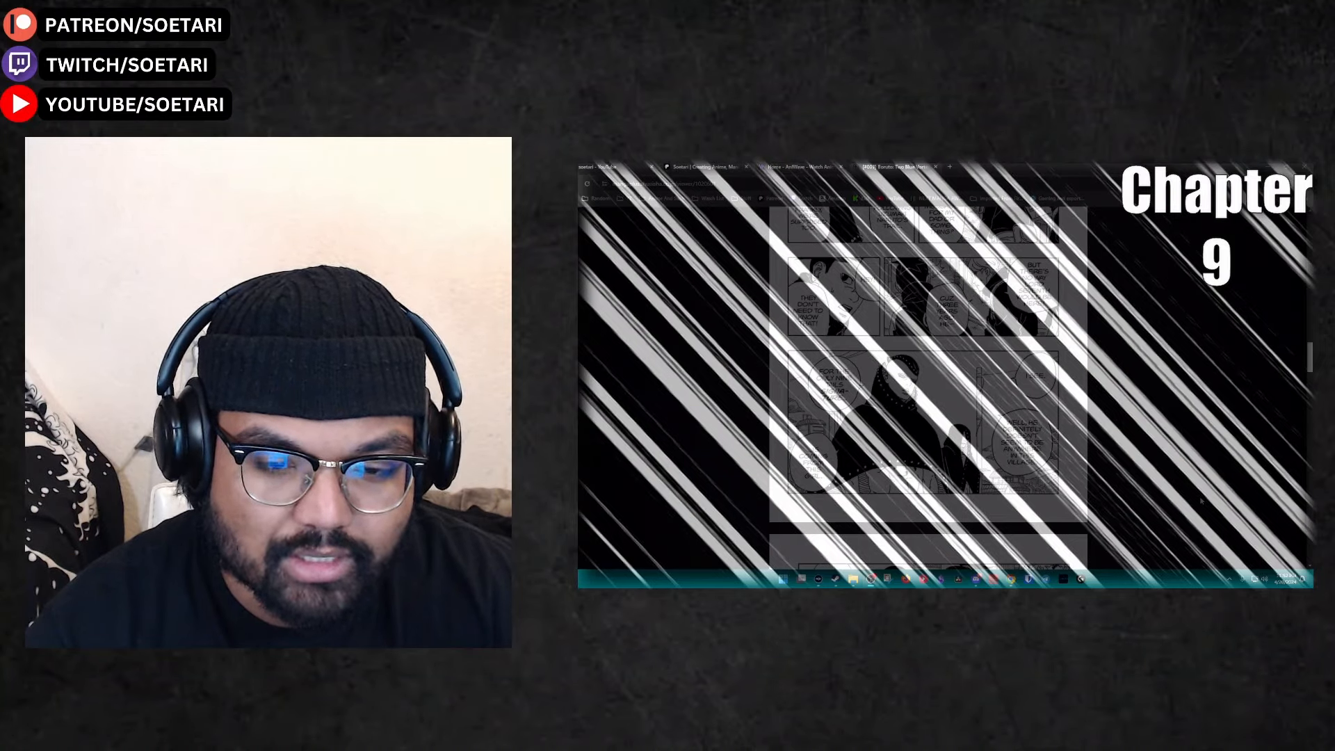
scroll("down", 3)
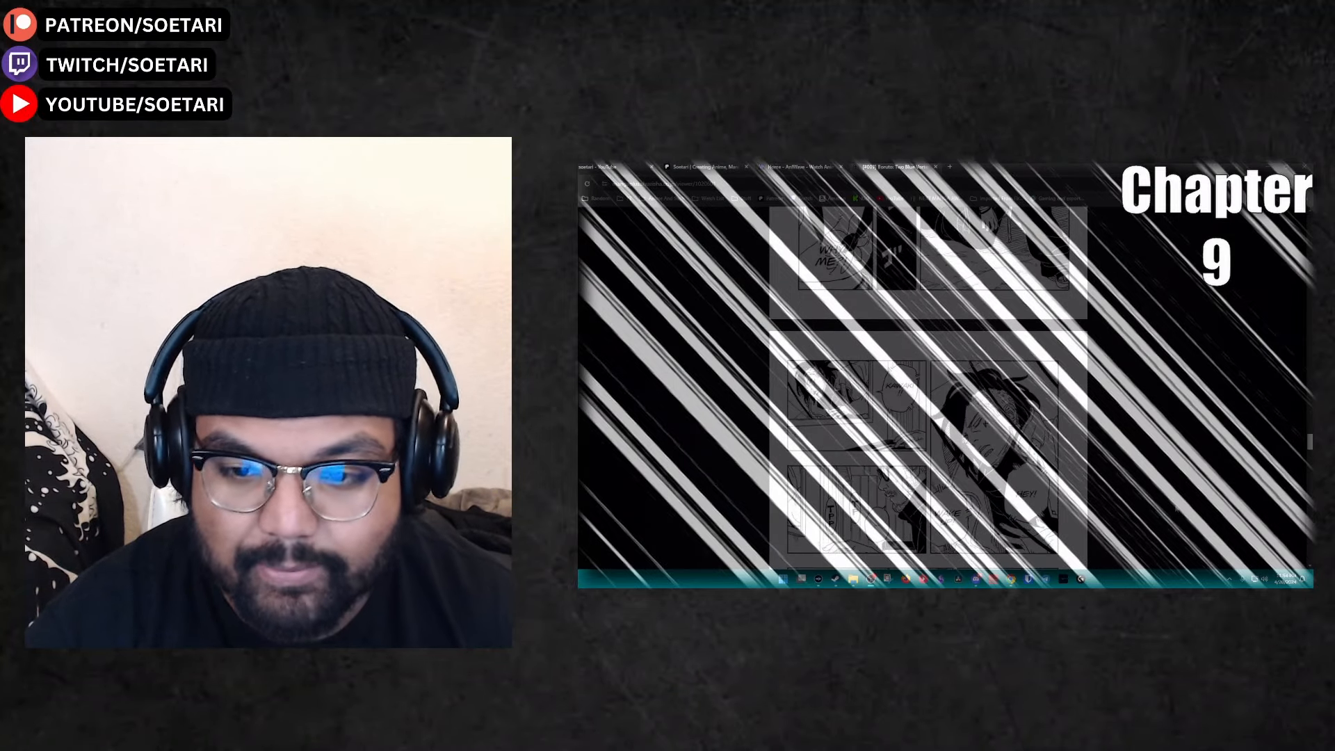
scroll("down", 3)
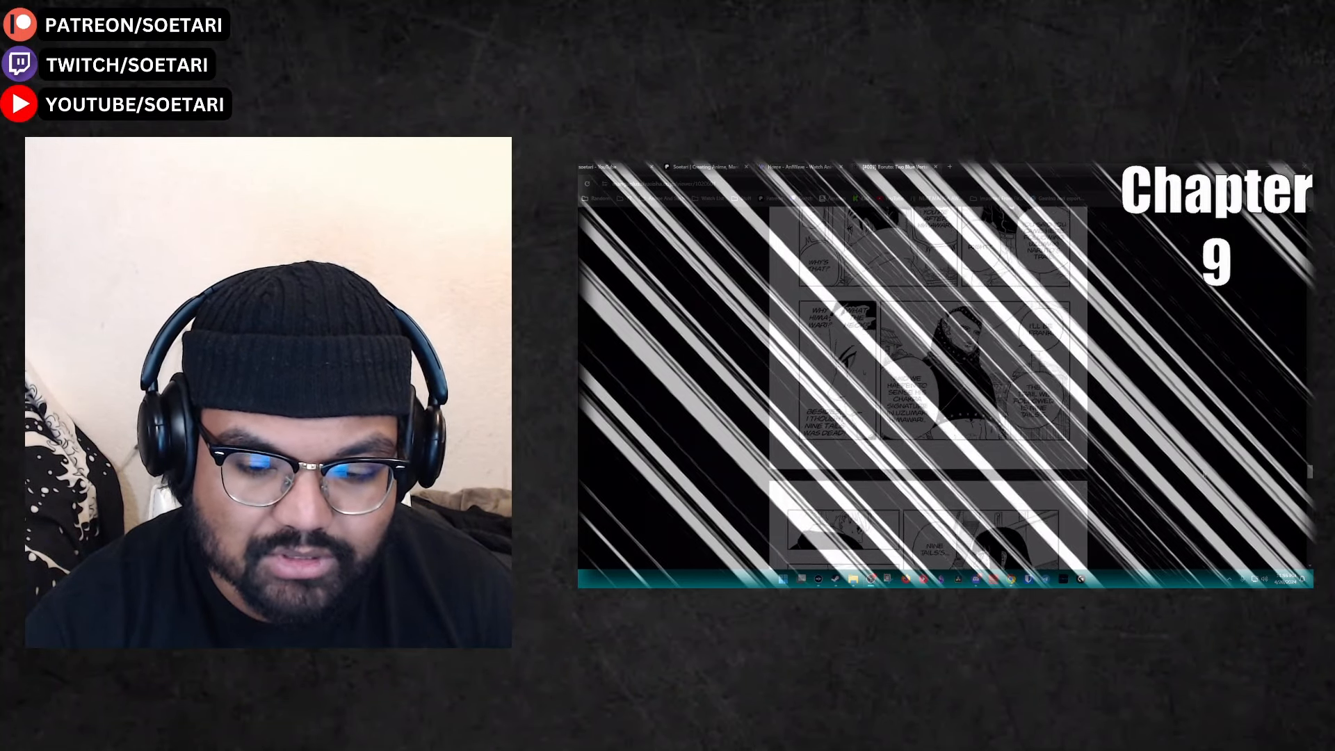
scroll("down", 3)
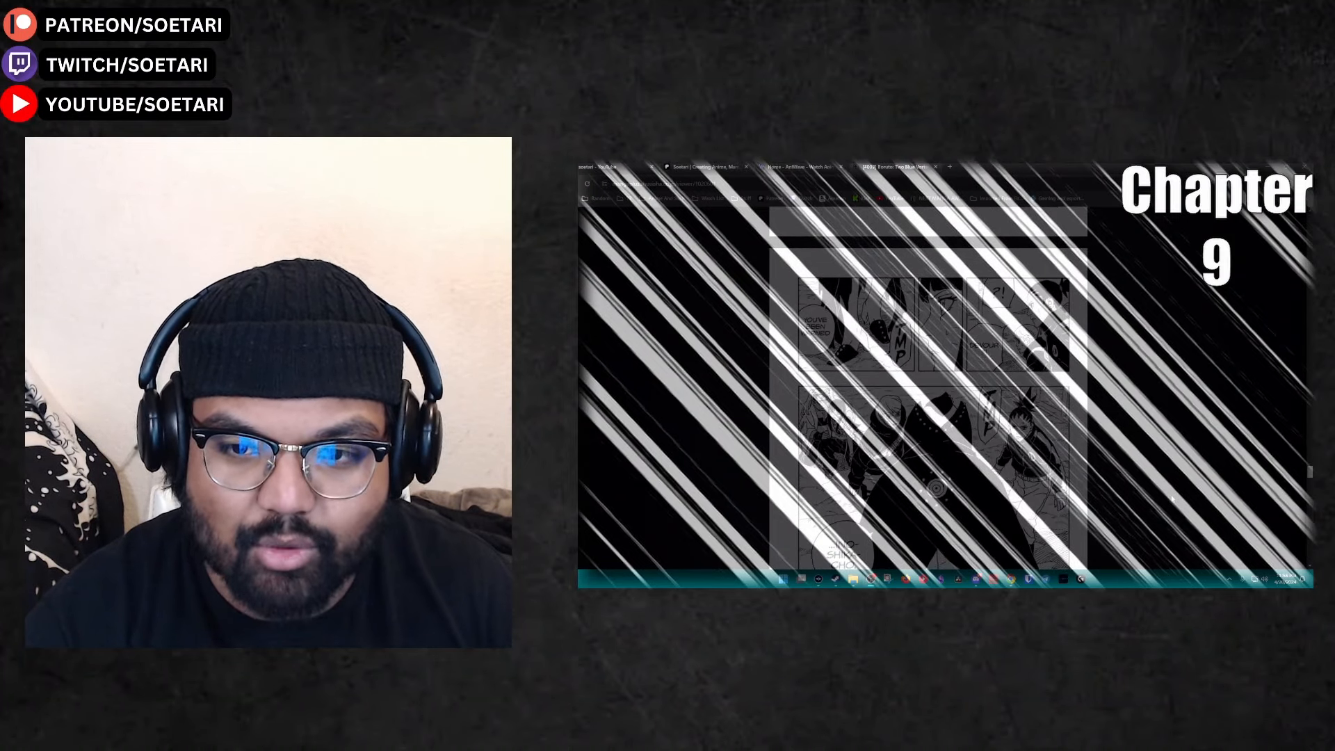
scroll("down", 3)
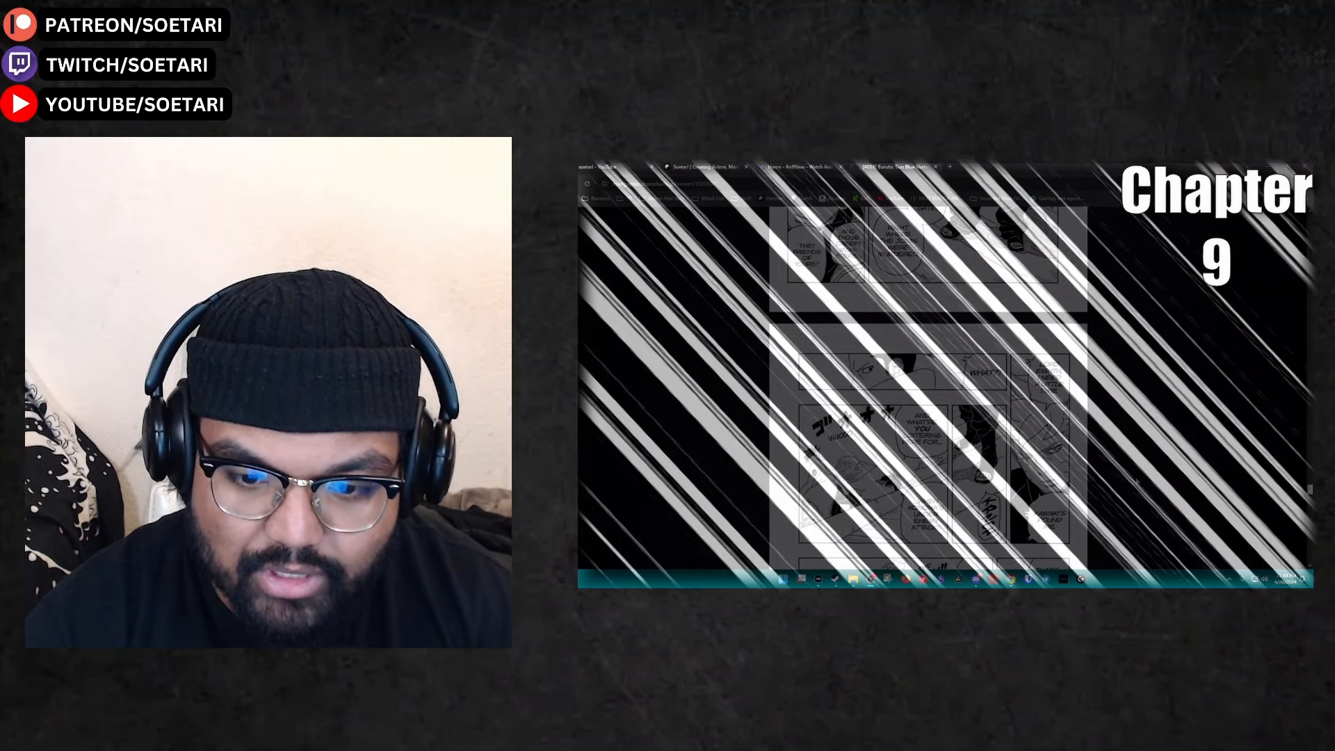
scroll("down", 3)
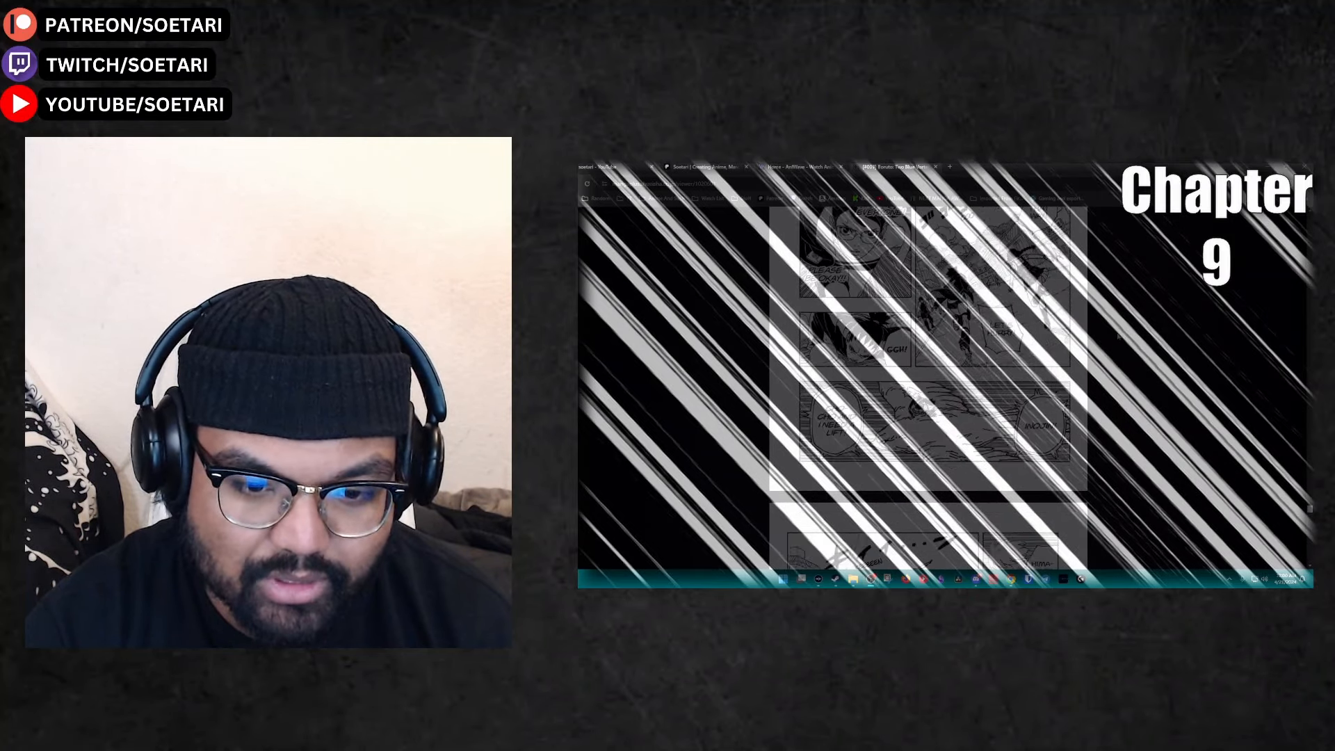
scroll("down", 3)
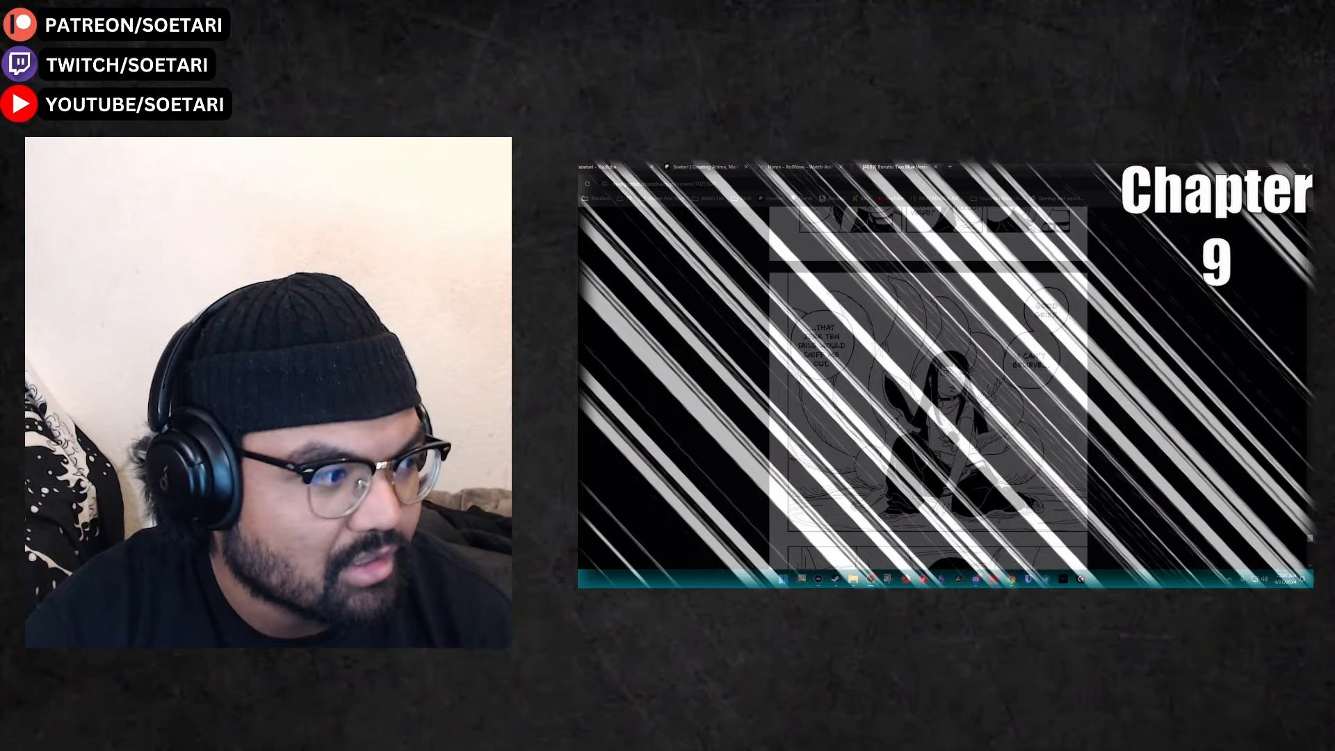
scroll("down", 3)
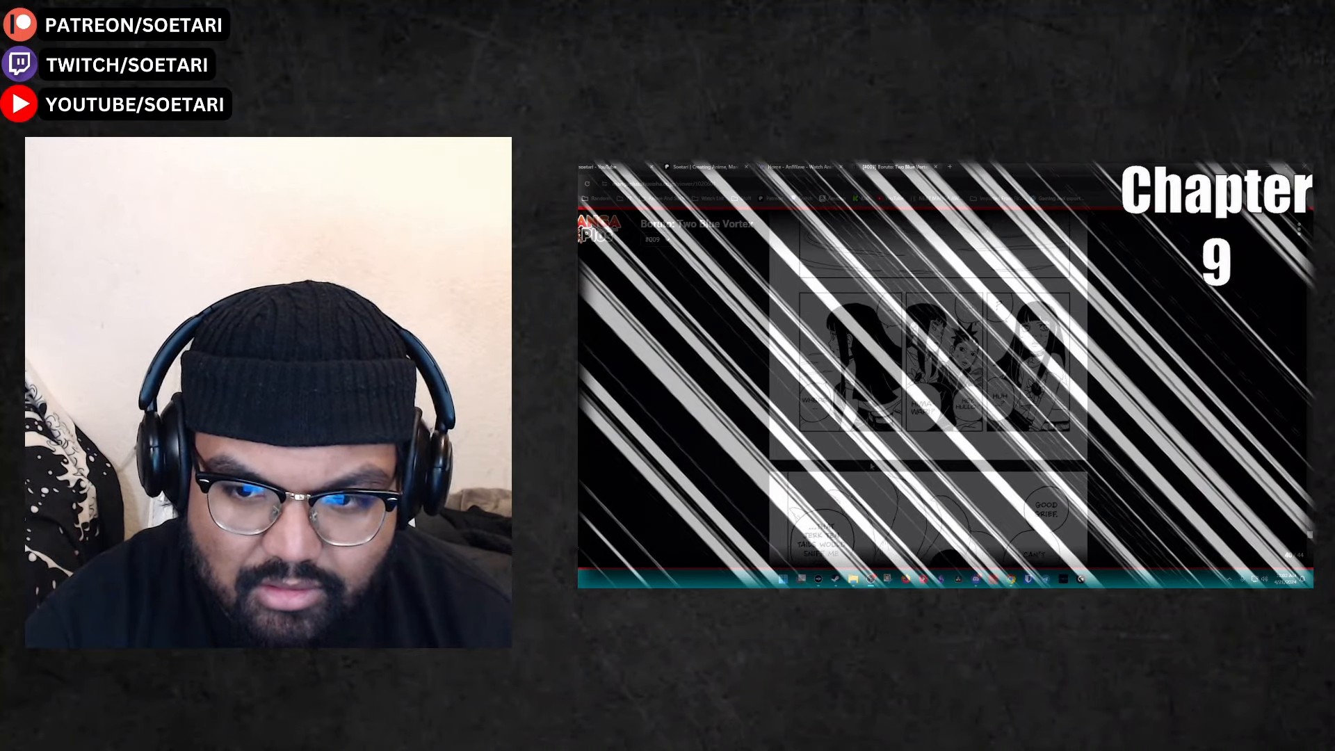
scroll("down", 3)
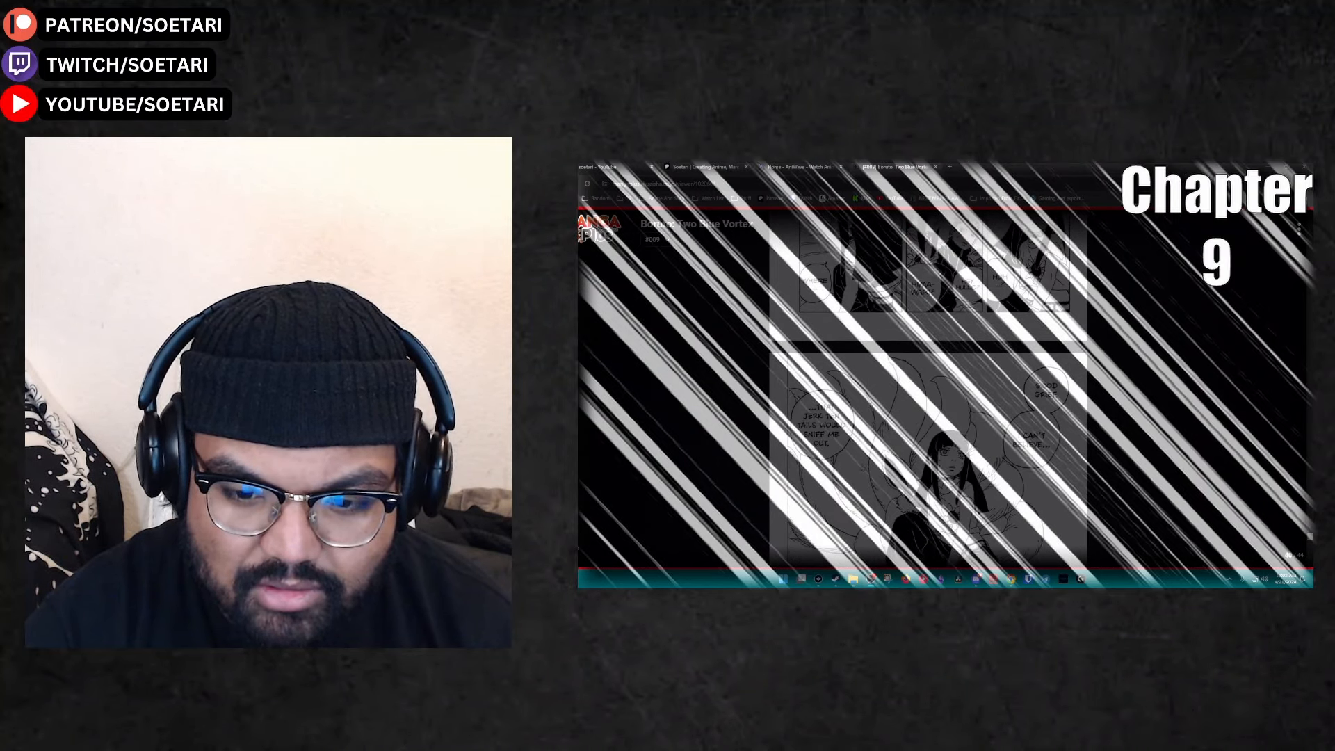